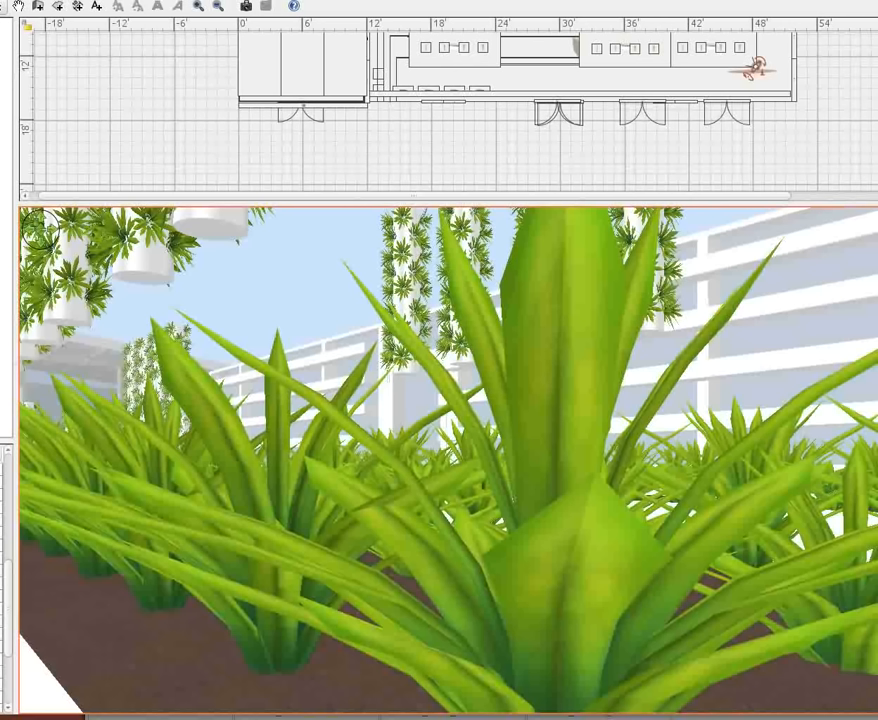
mouse_move(568, 495)
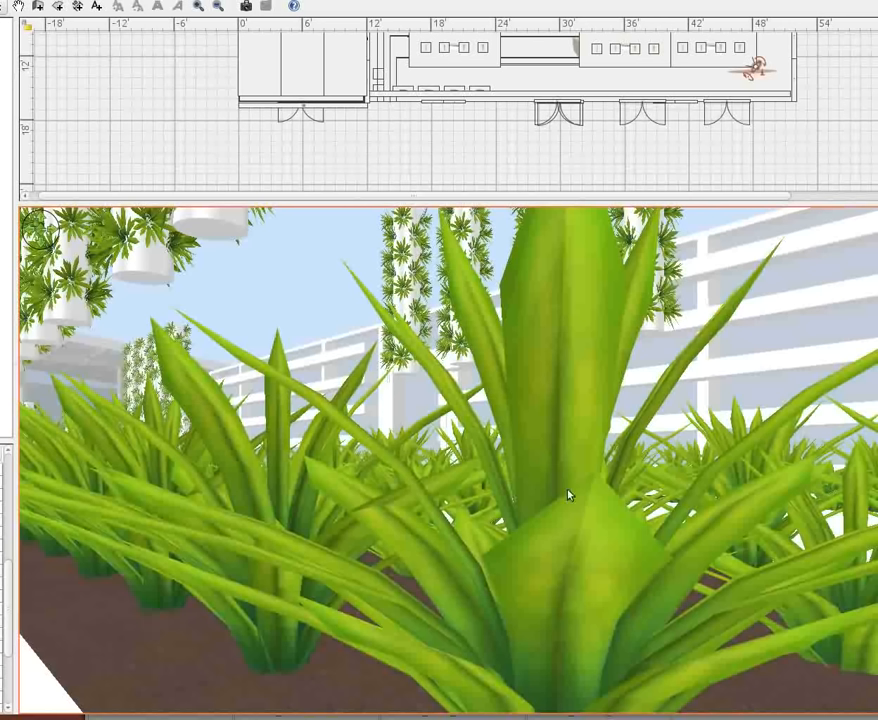
mouse_move(225, 475)
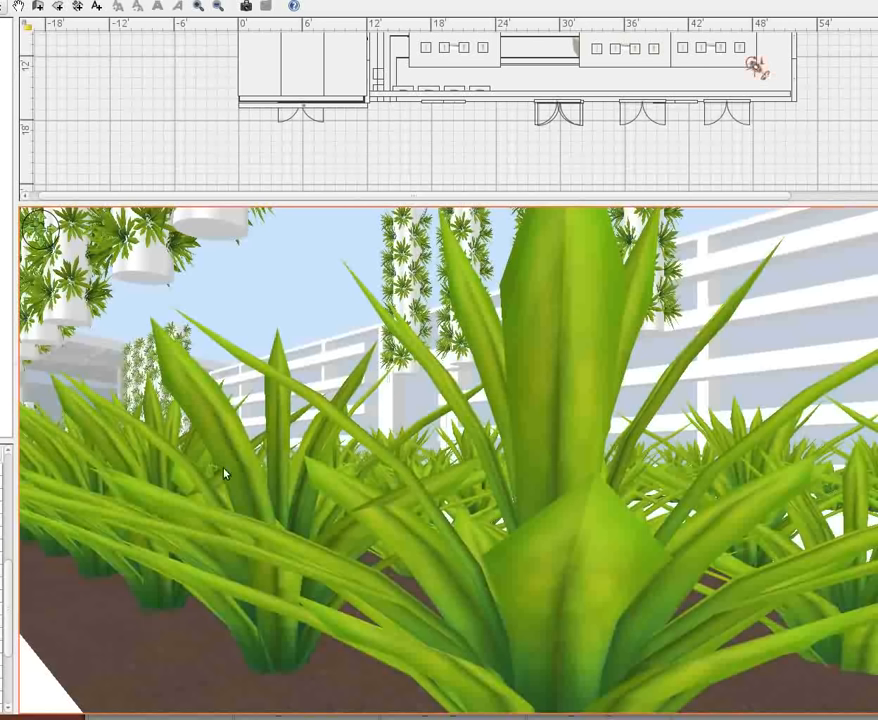
mouse_move(396, 479)
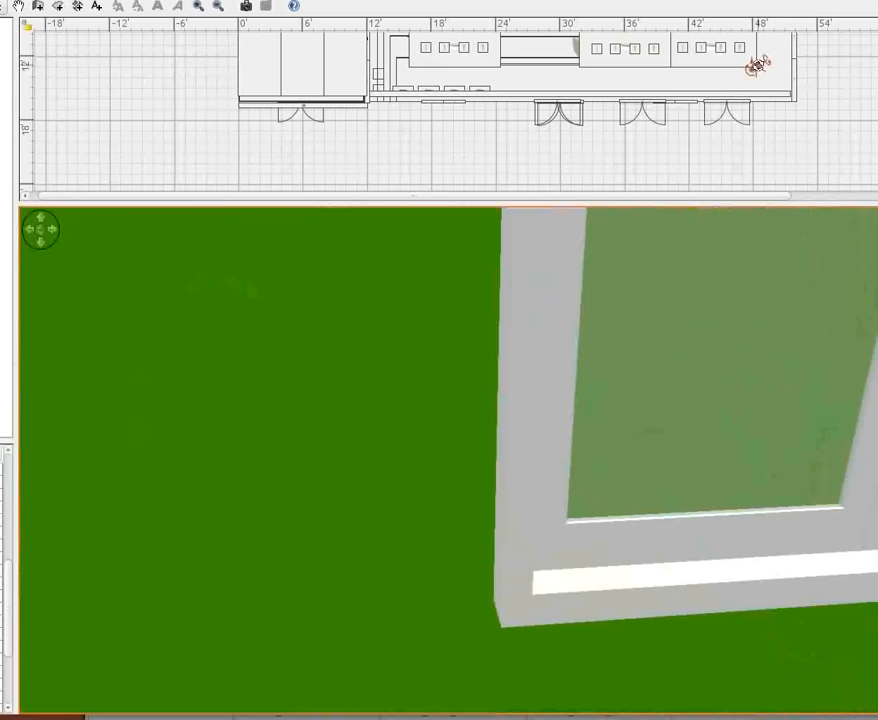
Step: Turn the visitor toward the glass wall, then walk back among the planting beds
drag(450, 400, 420, 300)
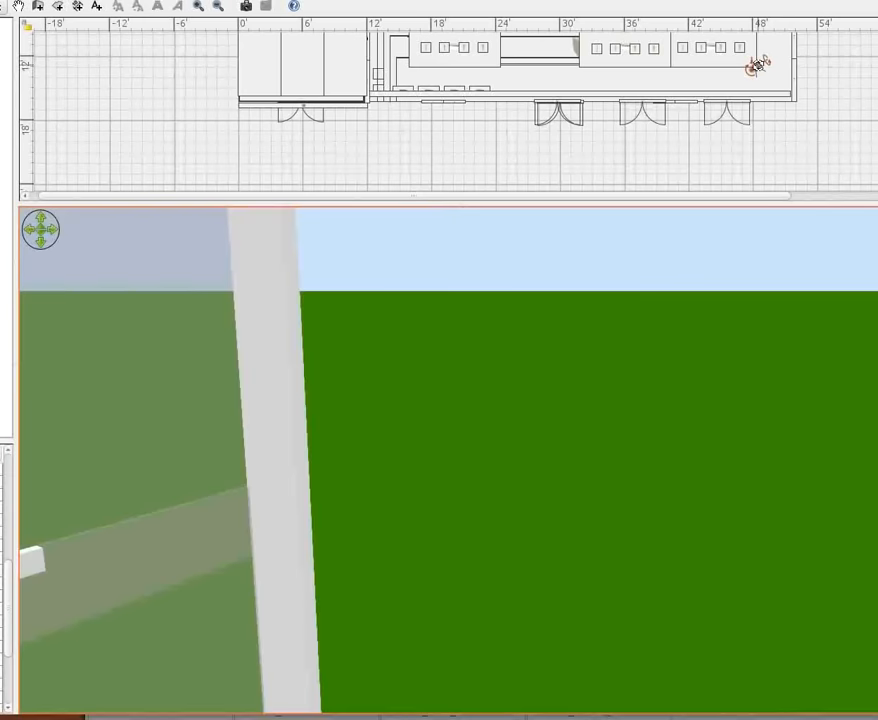
mouse_move(360, 453)
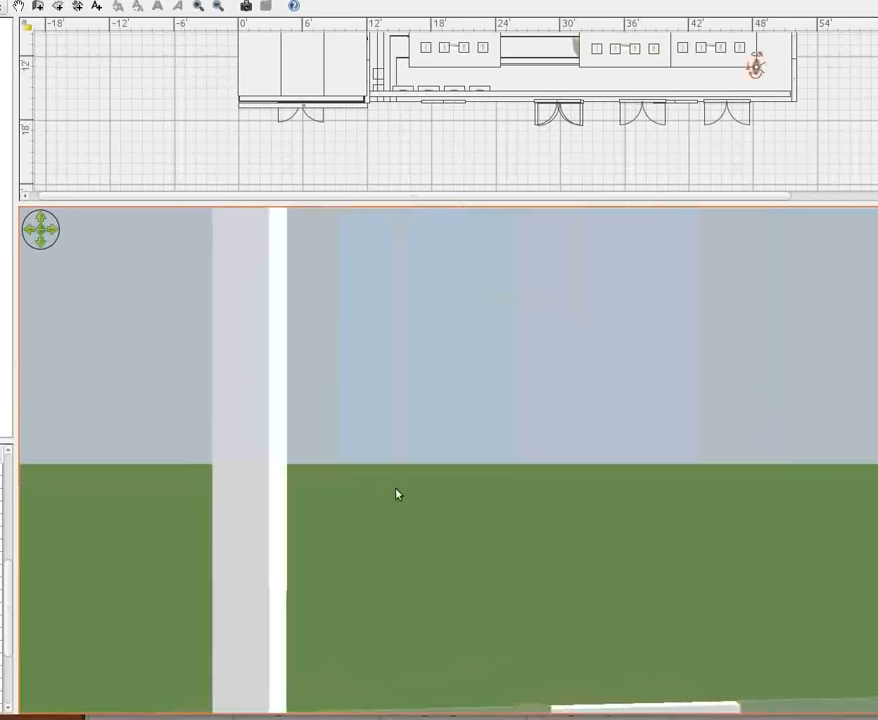
drag(396, 494, 207, 613)
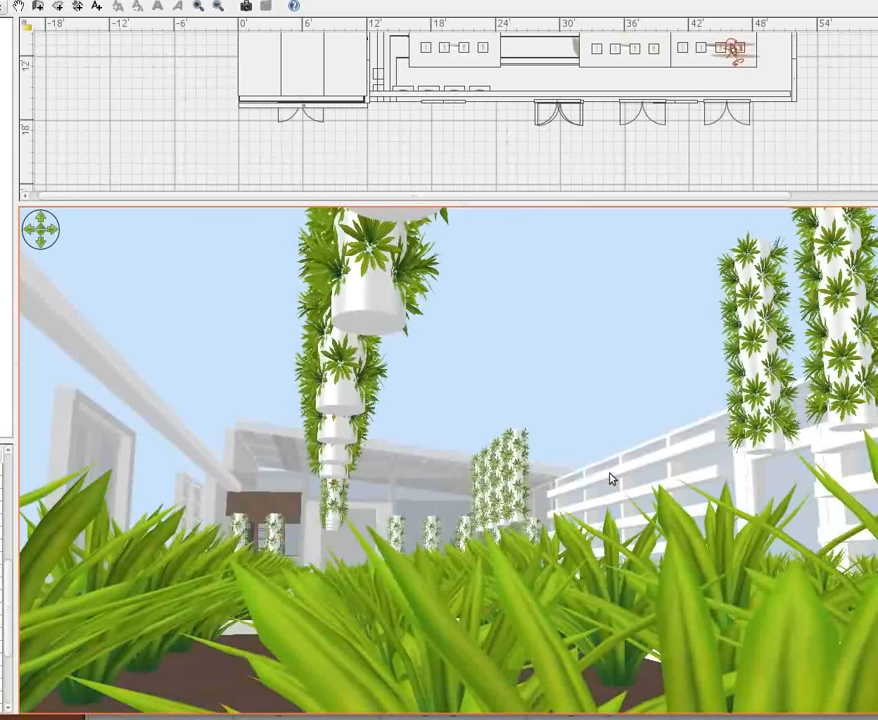
mouse_move(705, 483)
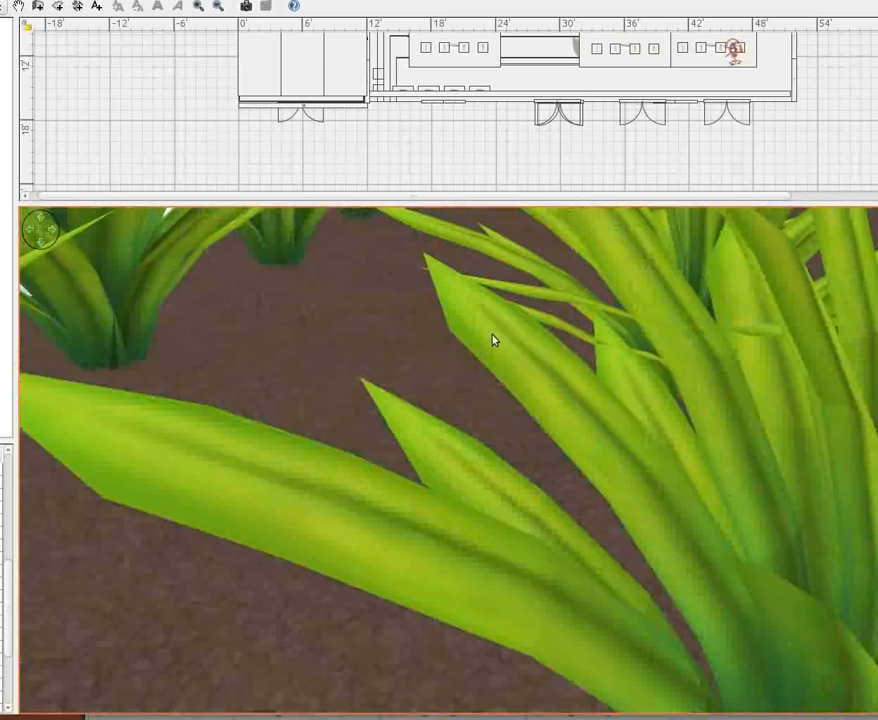
mouse_move(447, 351)
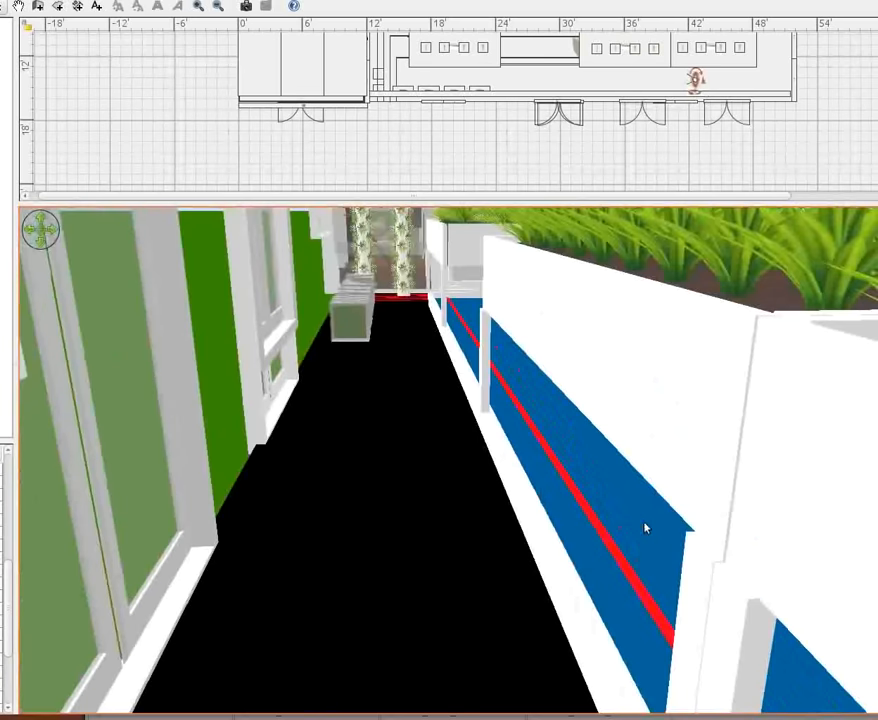
mouse_move(783, 282)
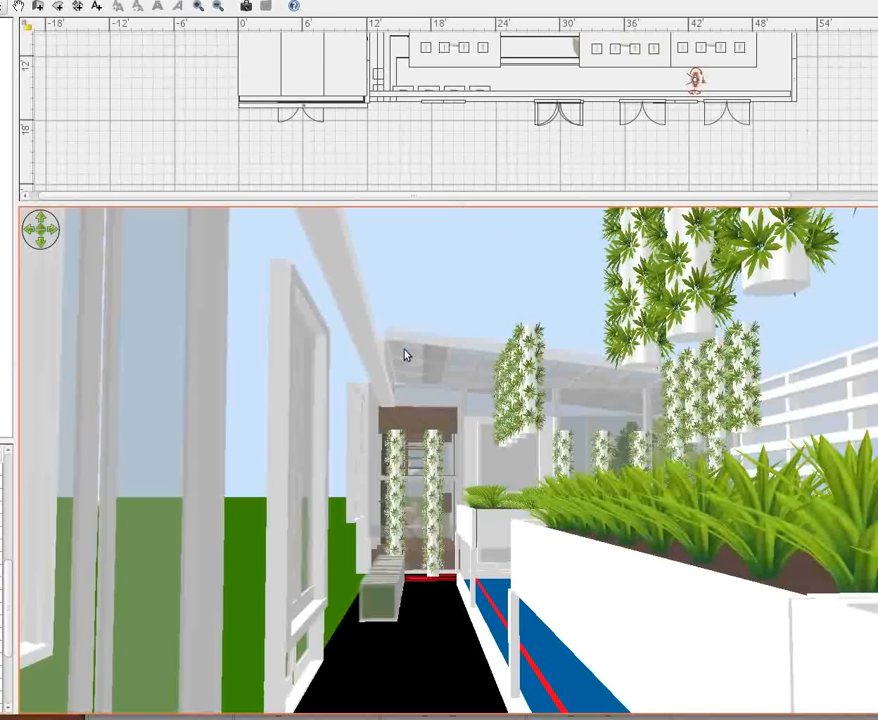
mouse_move(532, 525)
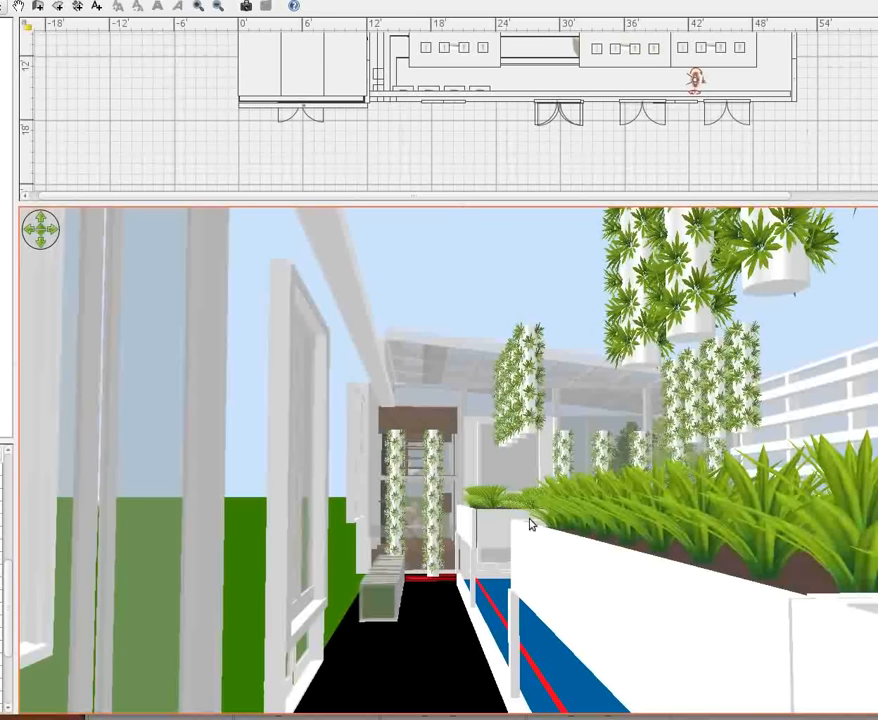
mouse_move(530, 642)
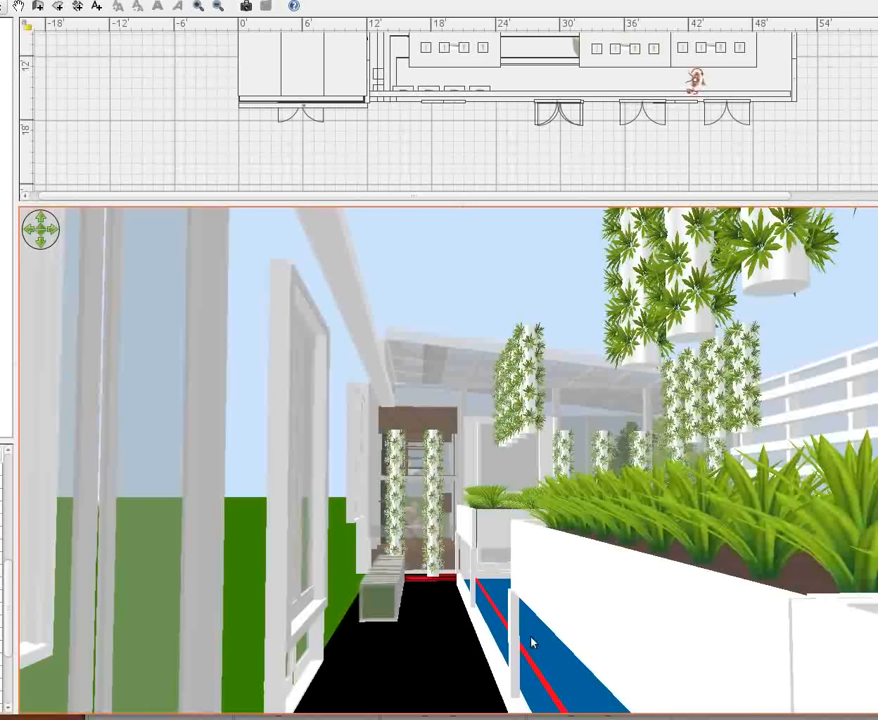
mouse_move(482, 598)
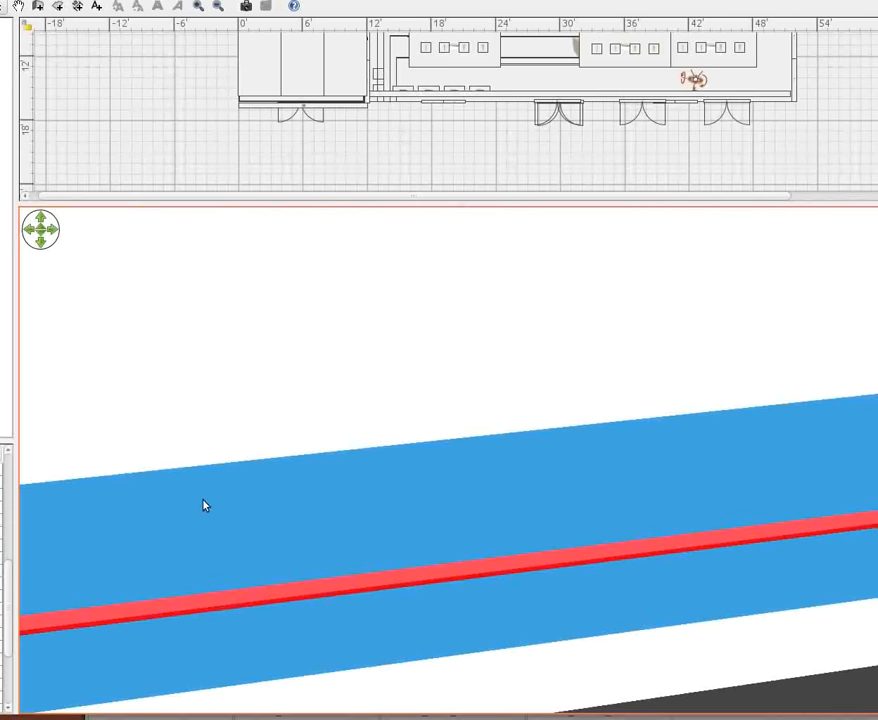
mouse_move(497, 511)
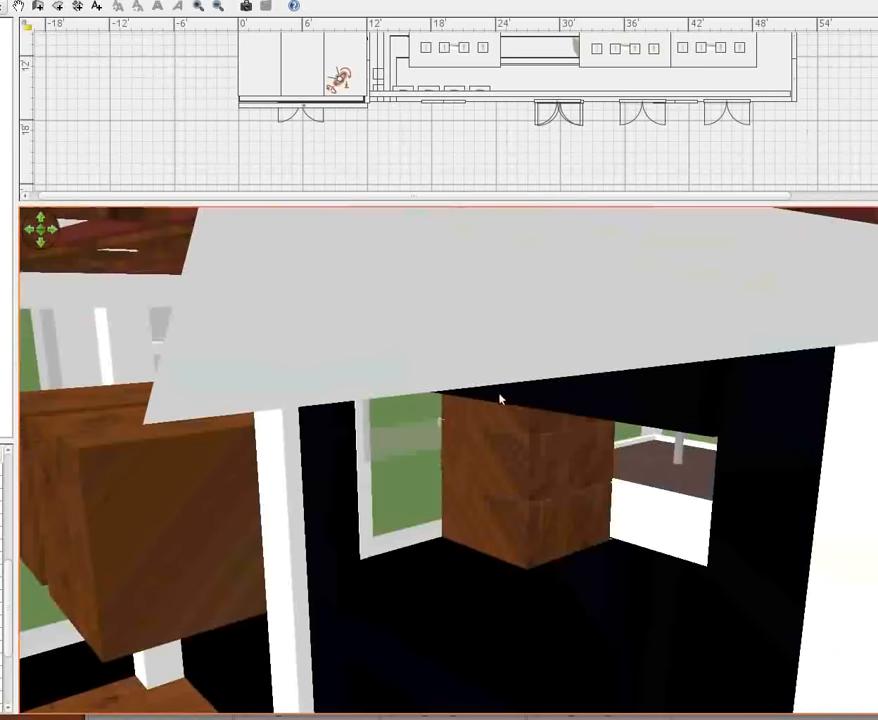
mouse_move(650, 412)
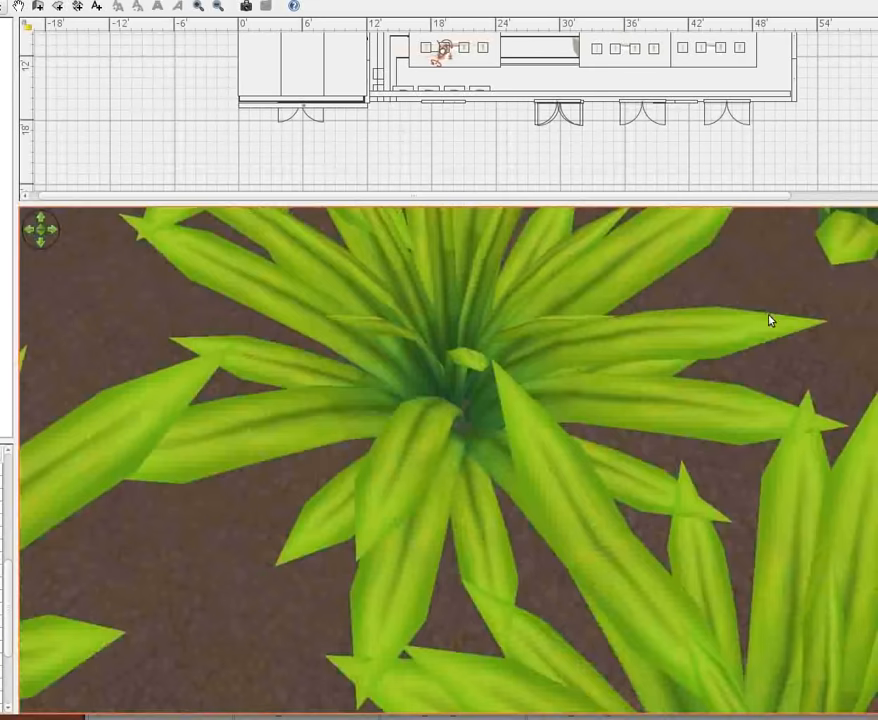
mouse_move(747, 389)
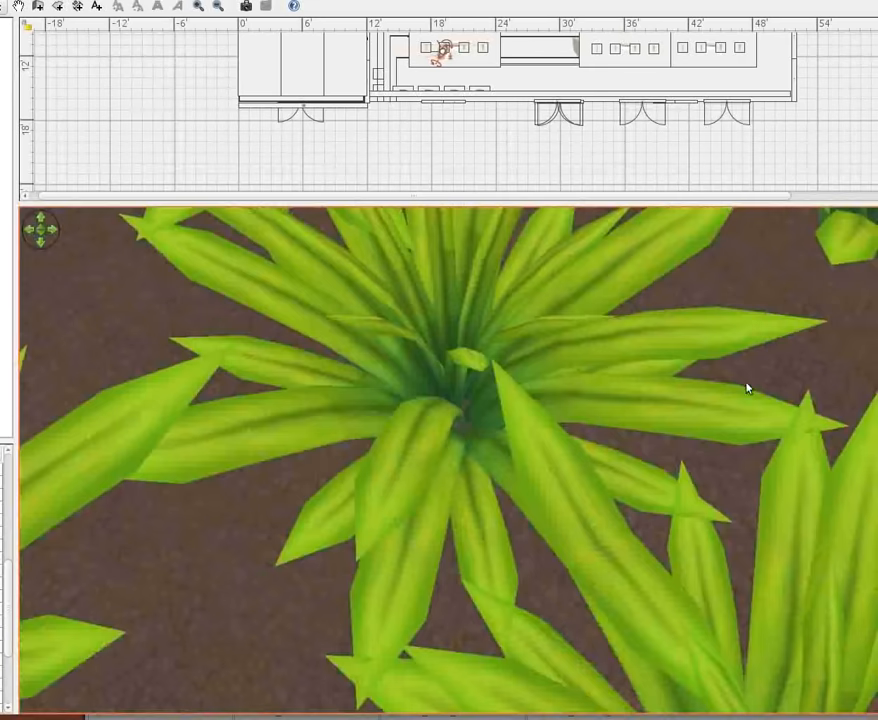